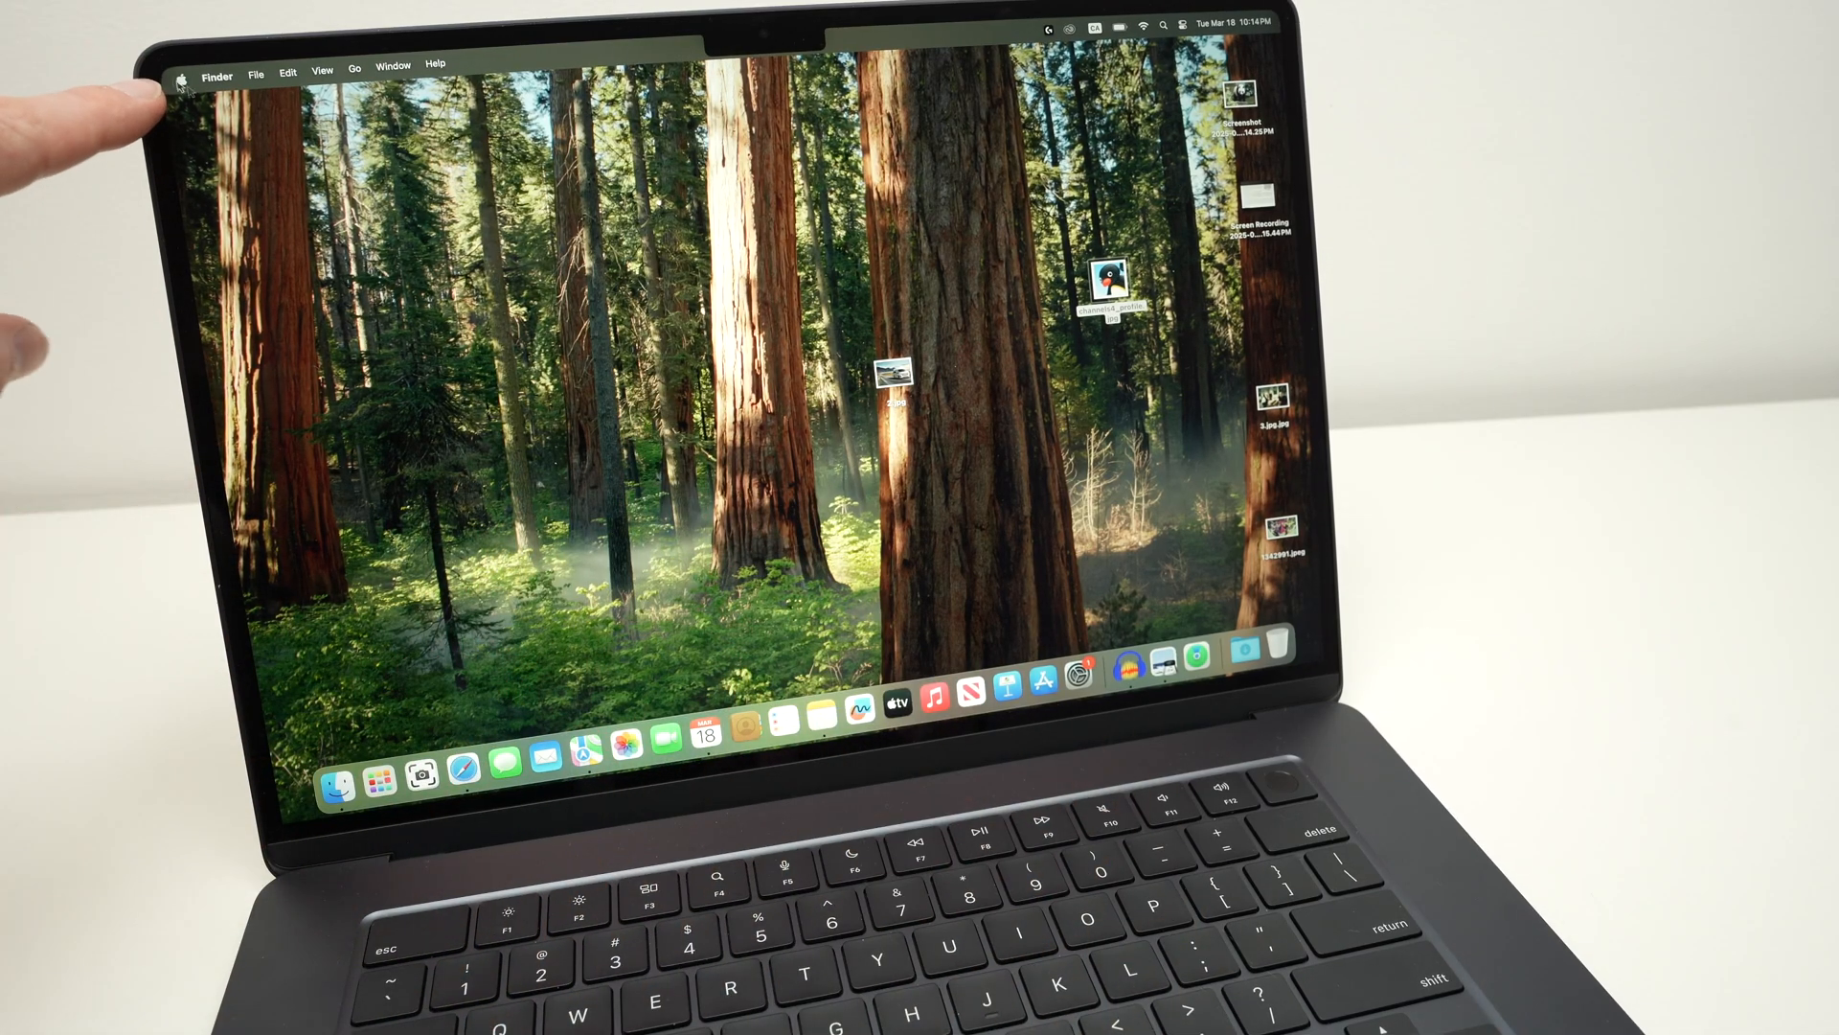
Step: Launch Disk Utility through a Spotlight search for 'disk Utility'
click(184, 78)
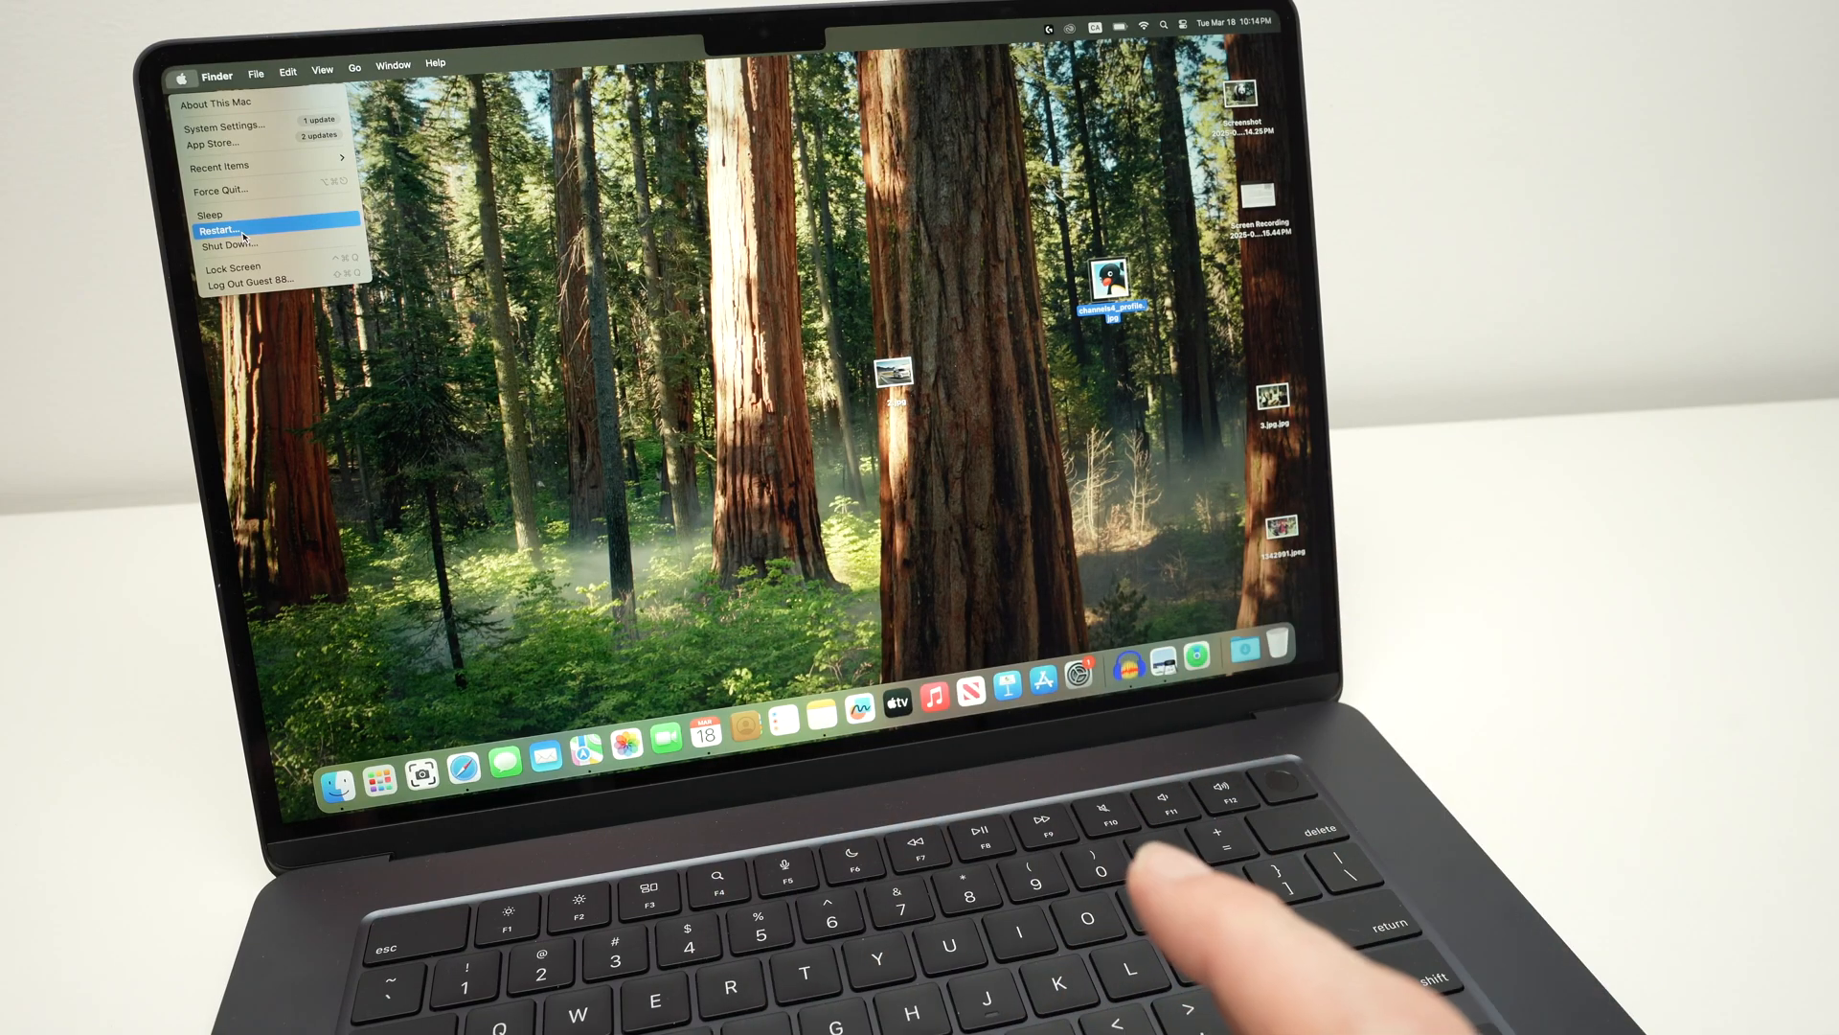
mouse_move(1232, 528)
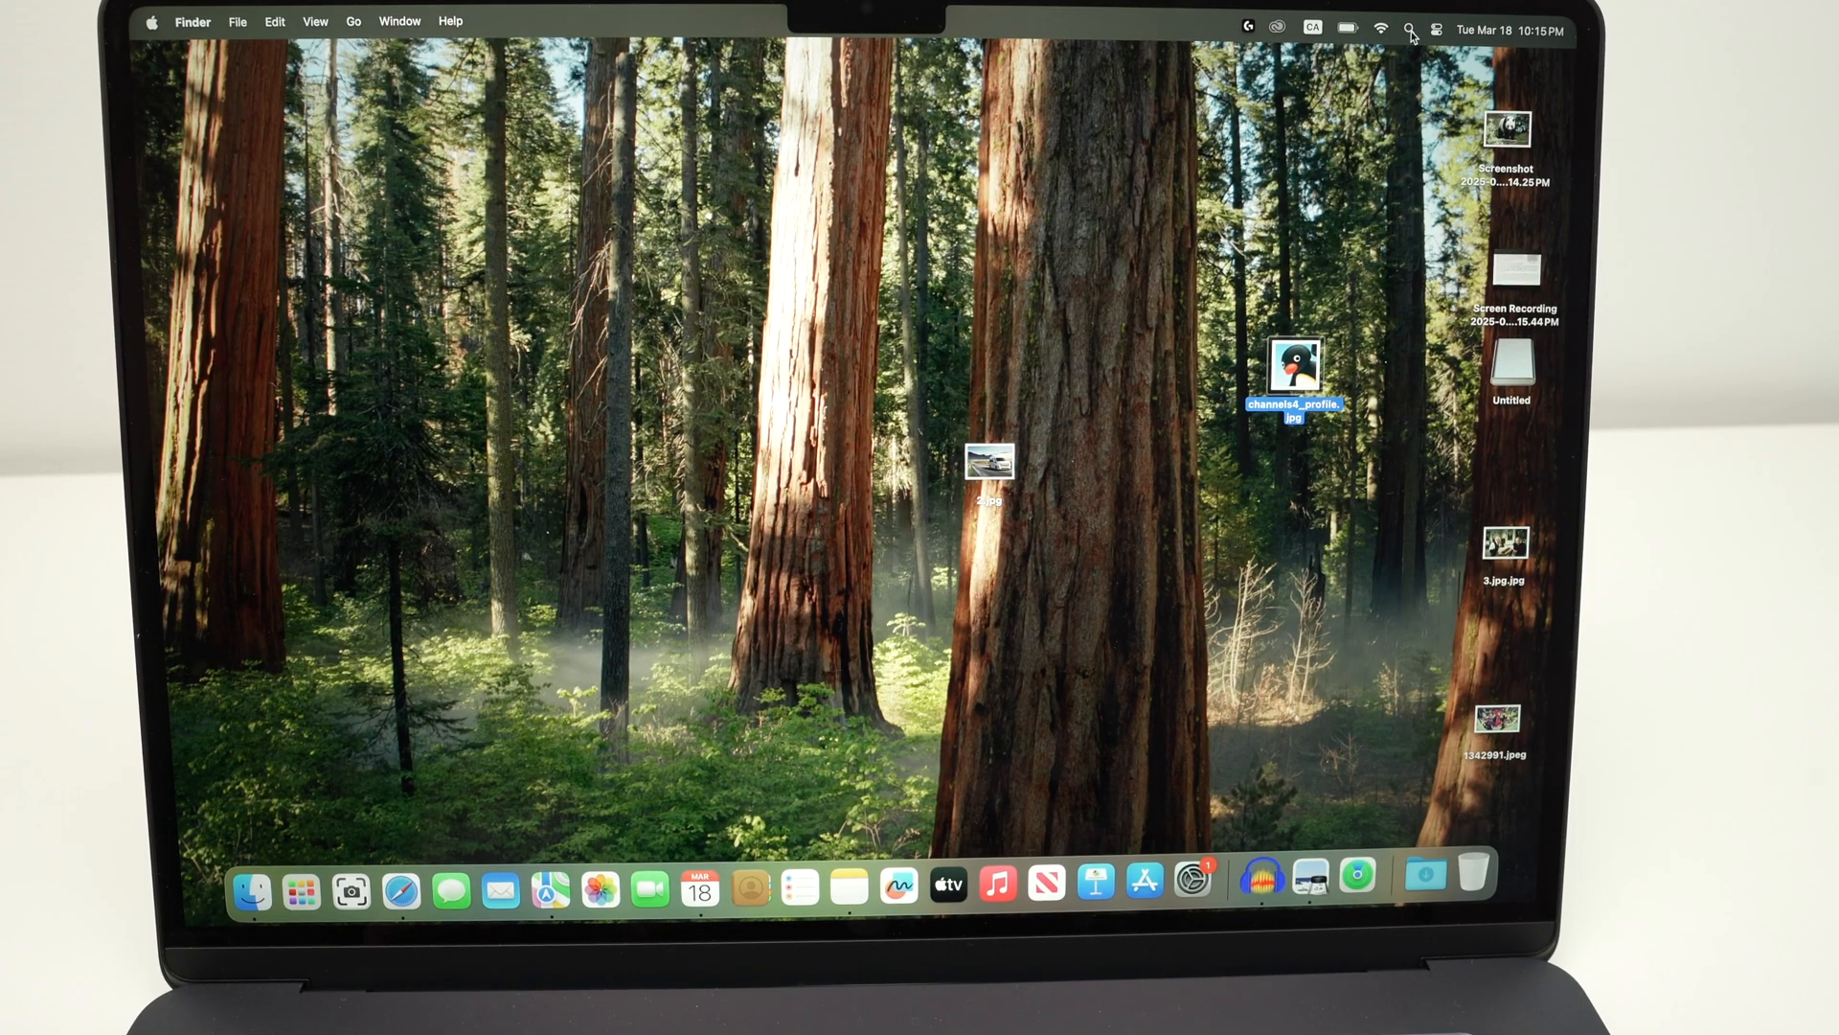
click(1410, 27)
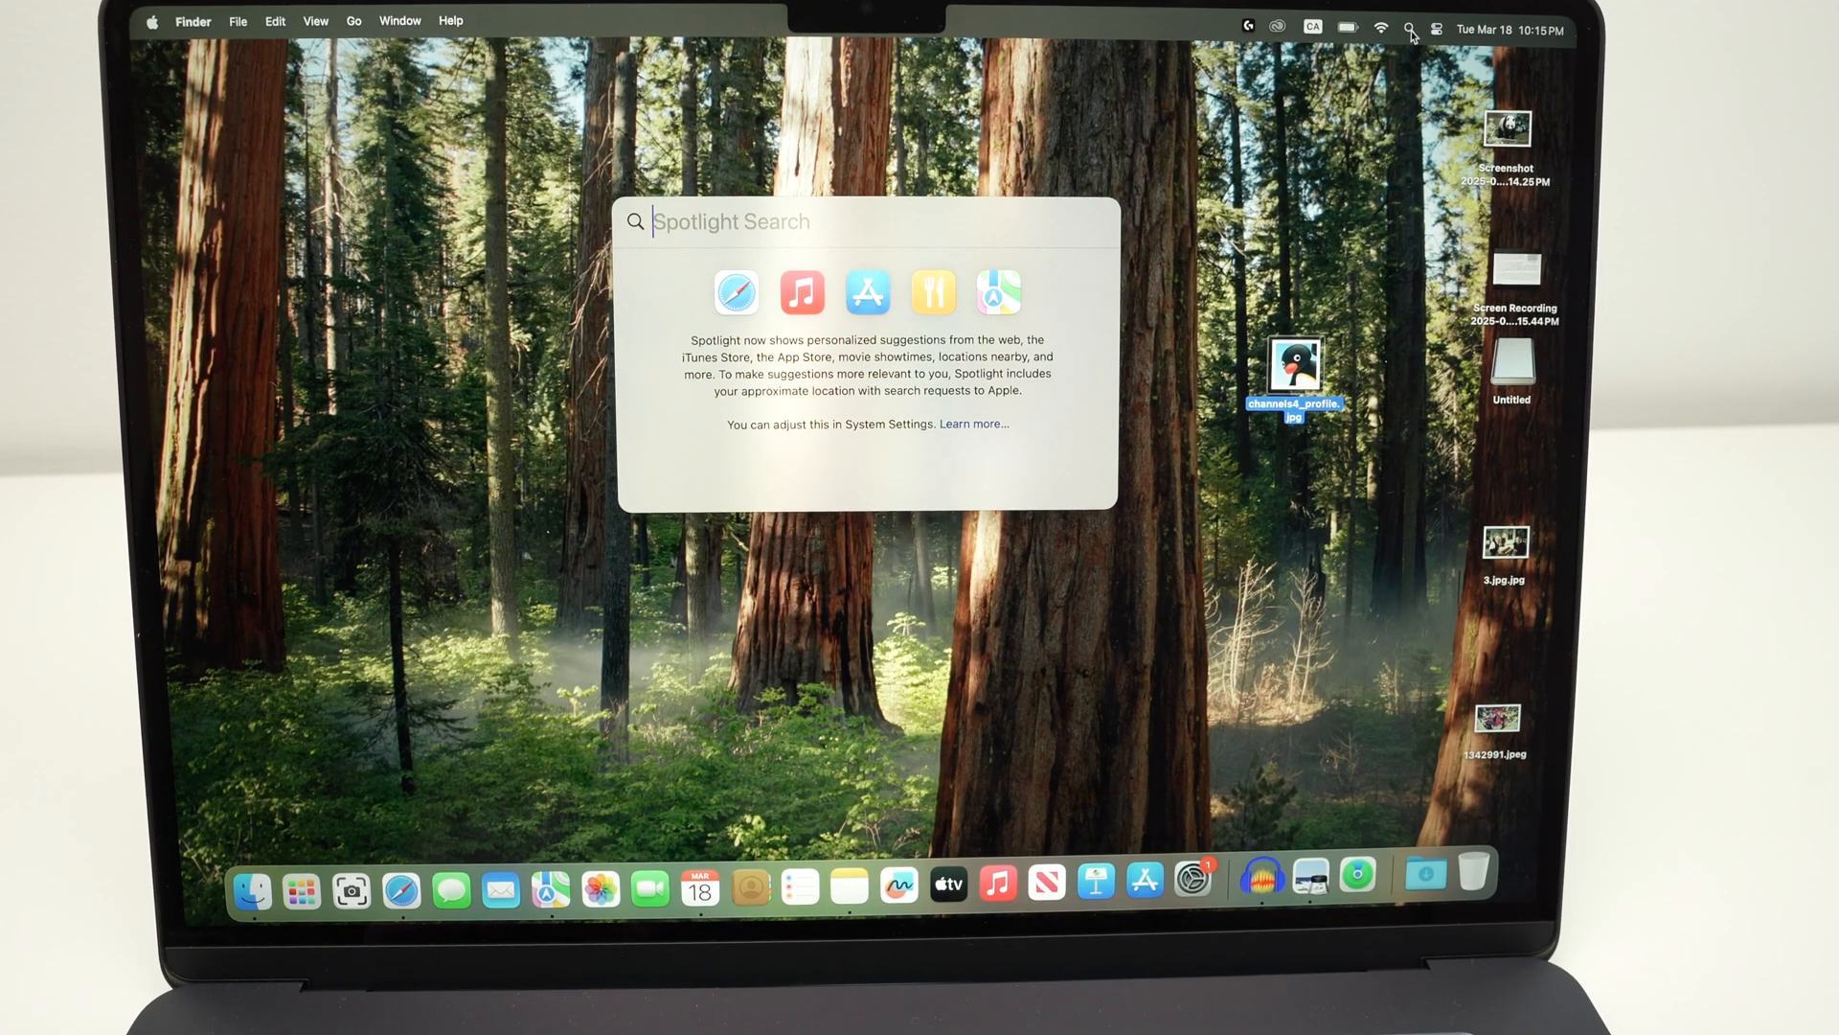
text(disk Utility)
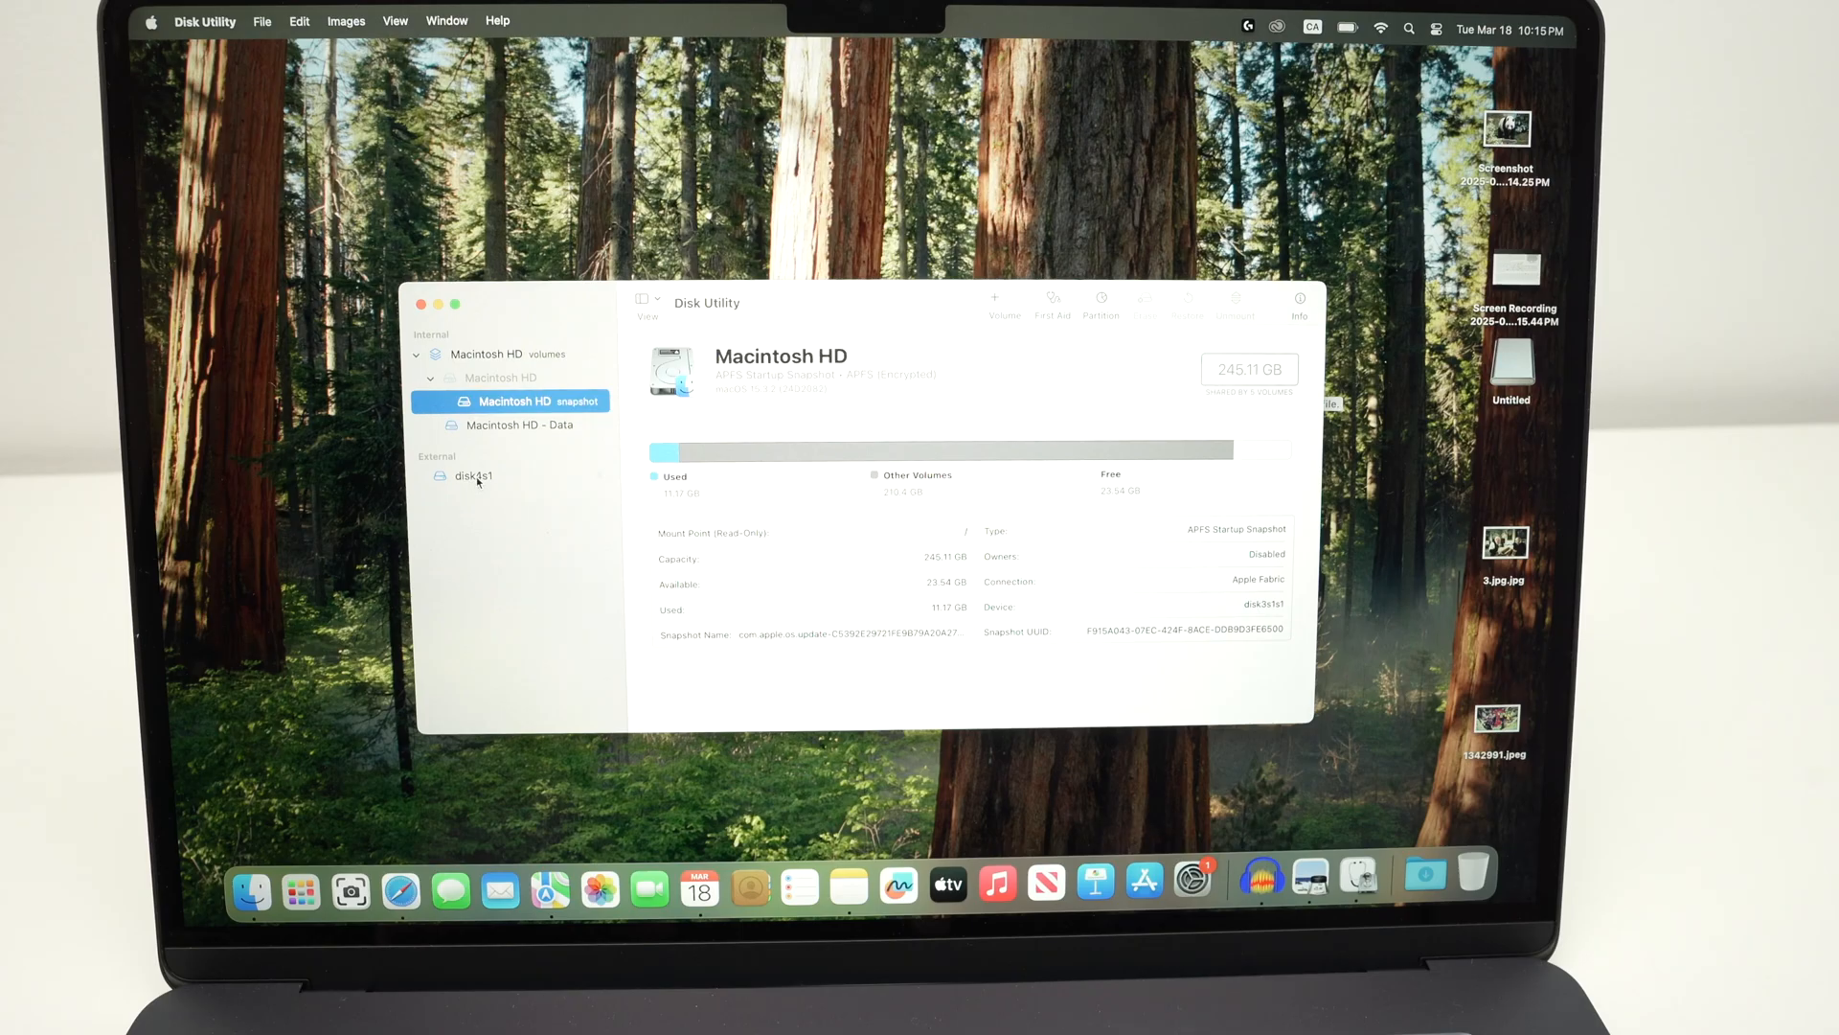
Step: Rename the external volume disk4s1 to sdcard8 via its context menu and unmount it
click(474, 475)
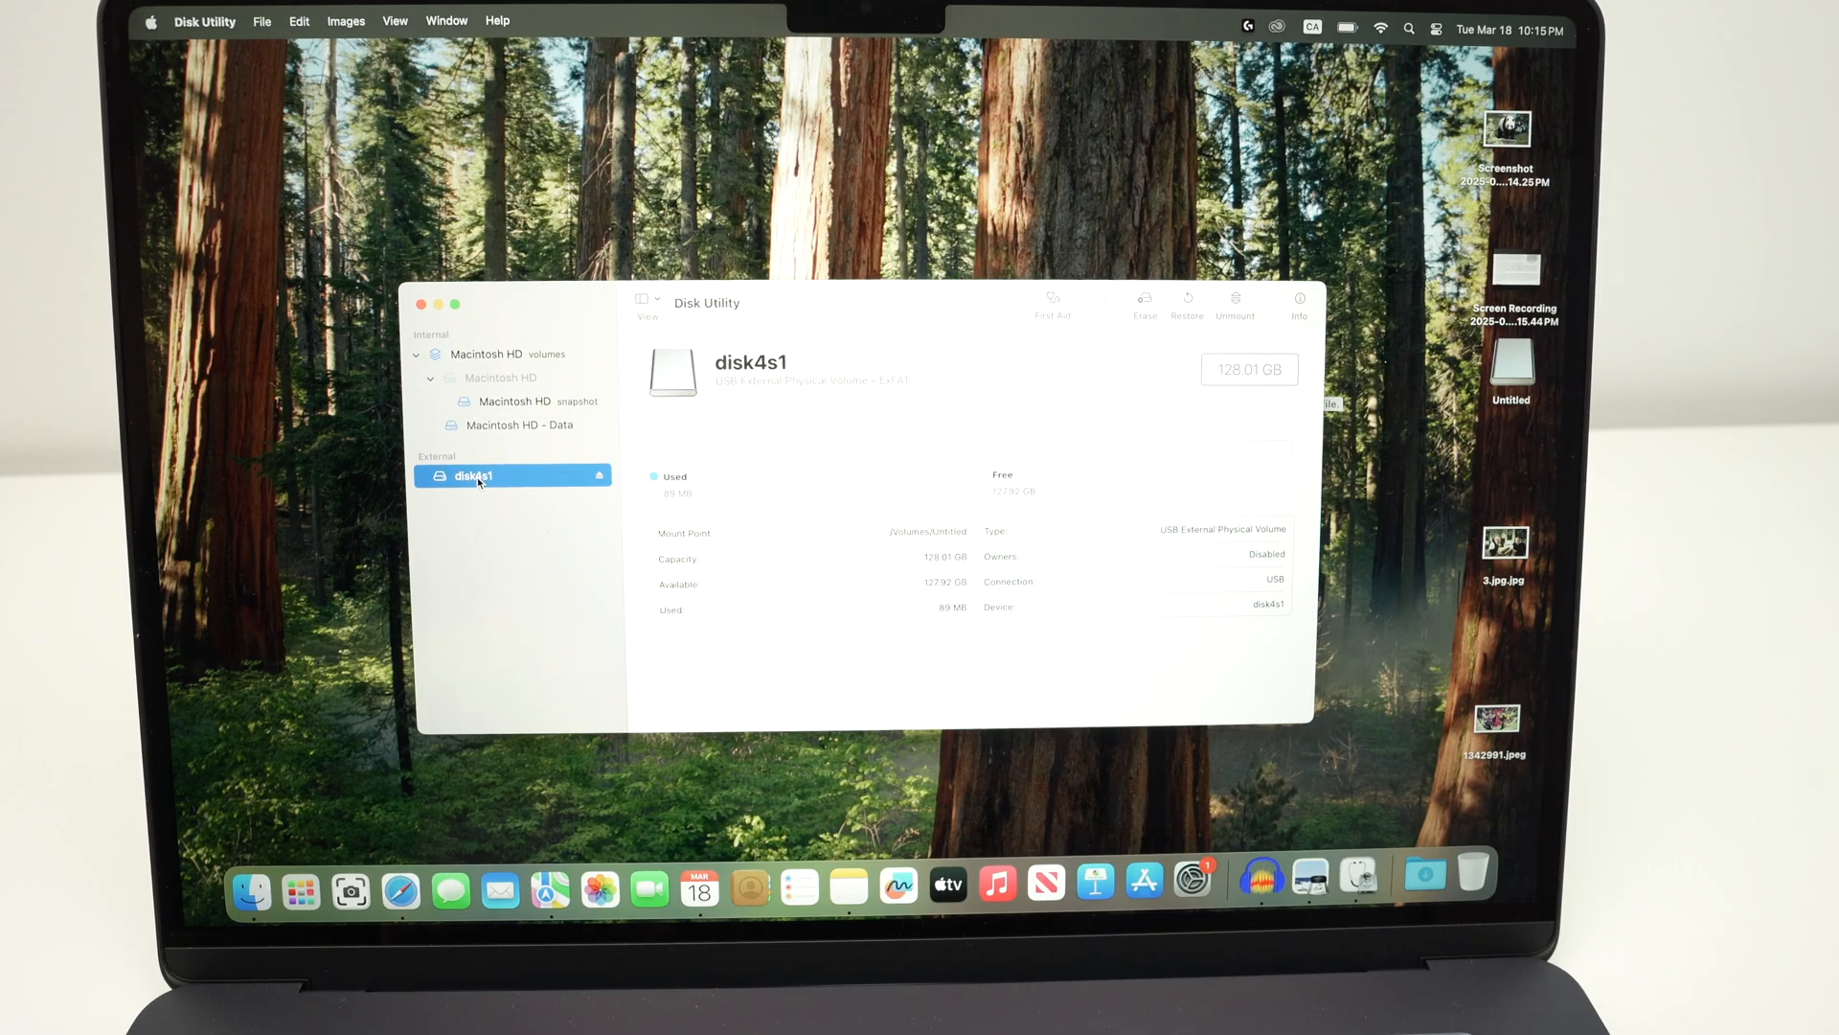
right_click(475, 476)
text(sdcard8)
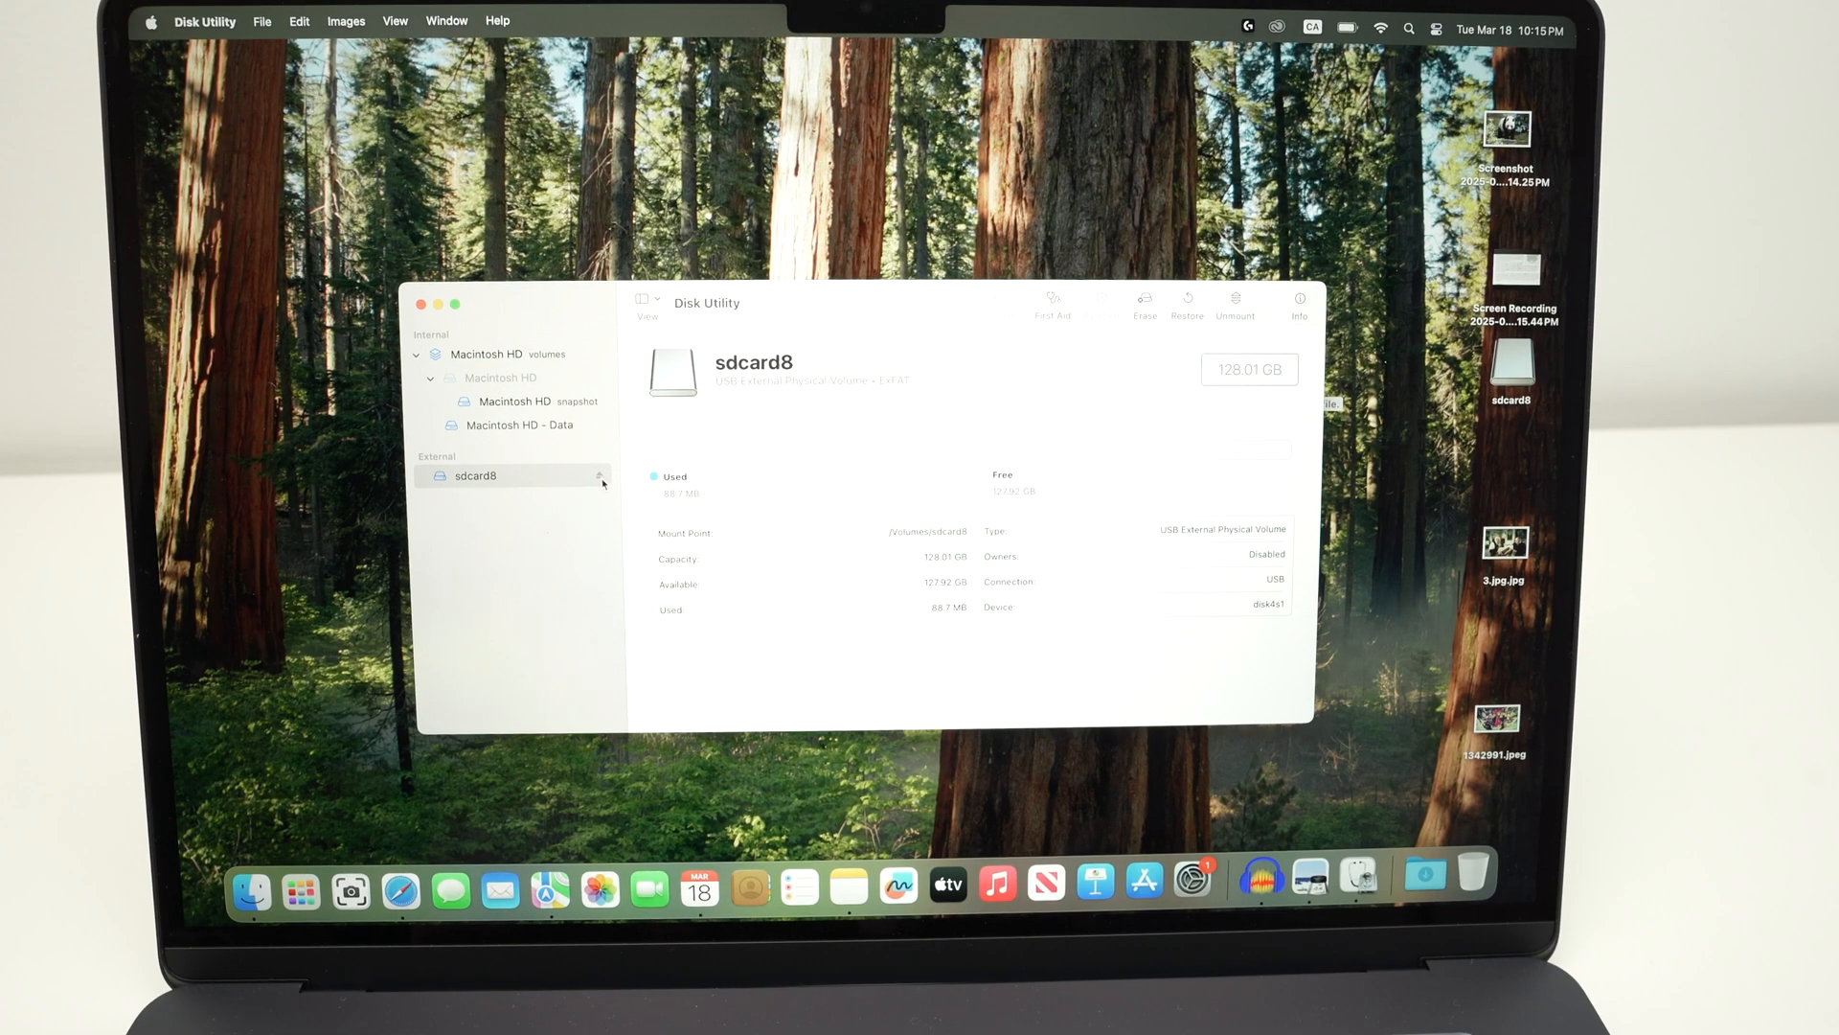
click(1234, 298)
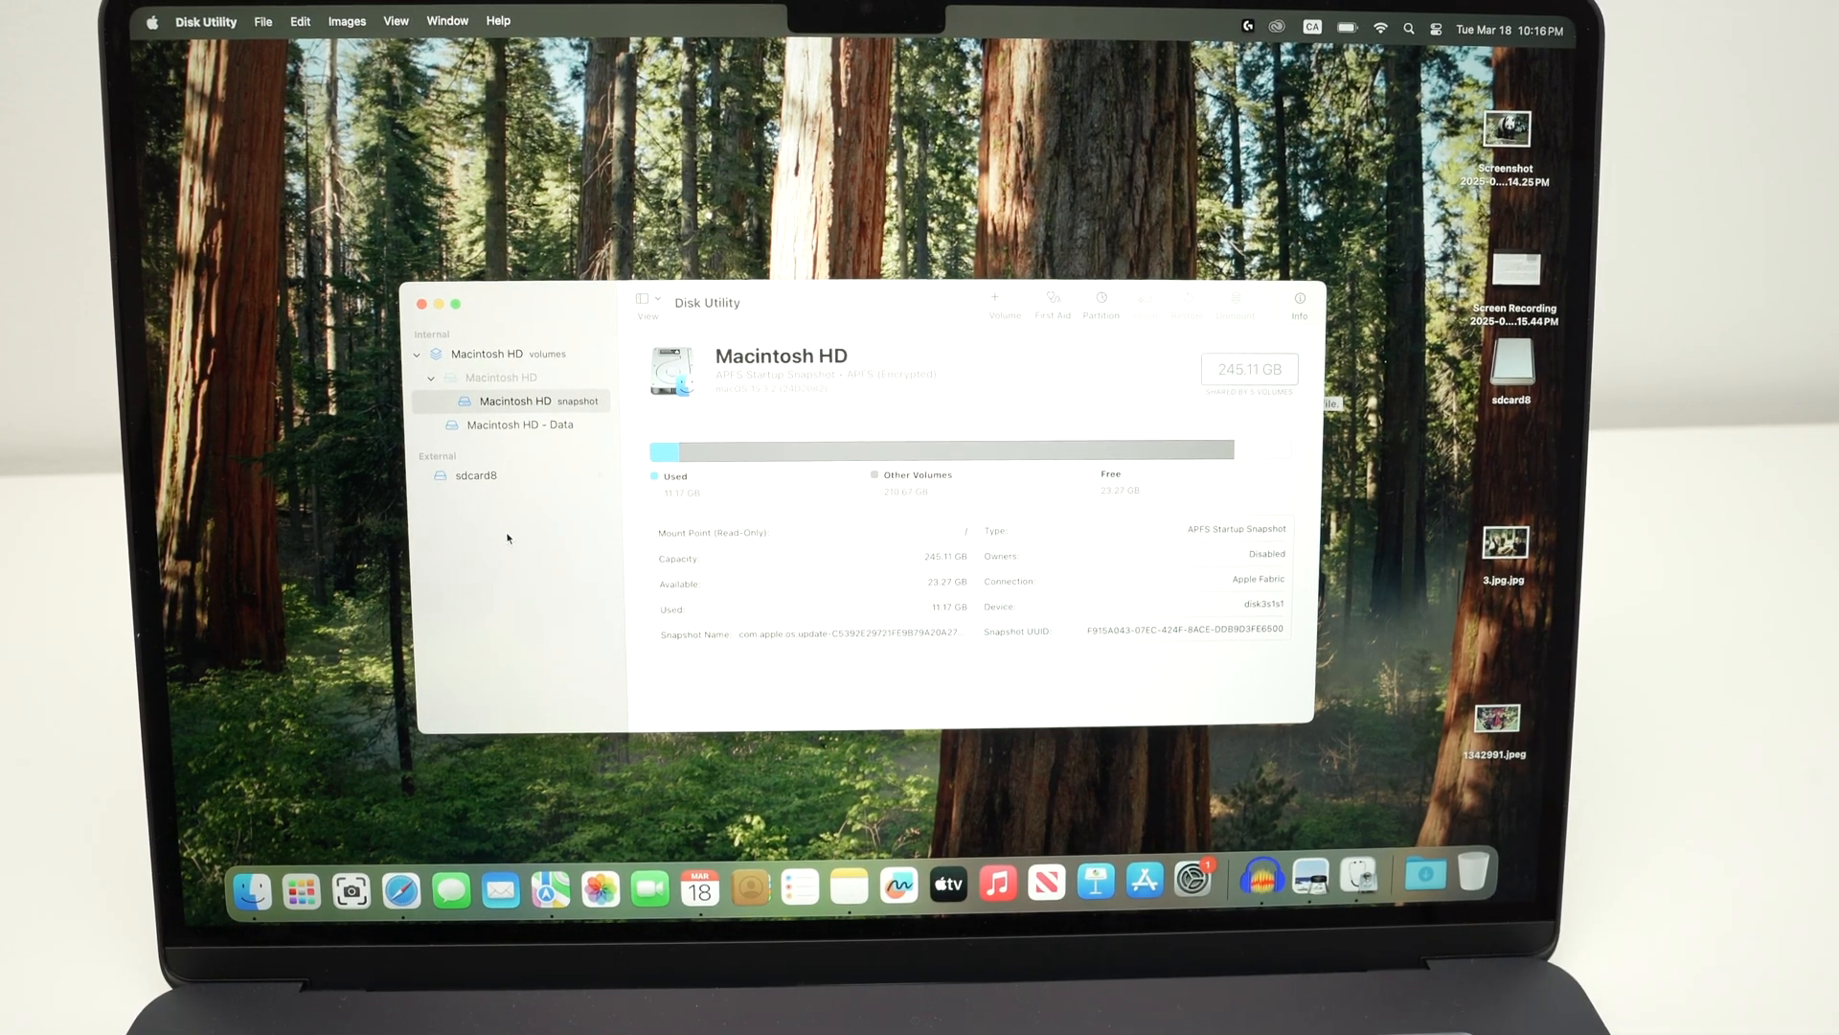
mouse_move(250, 893)
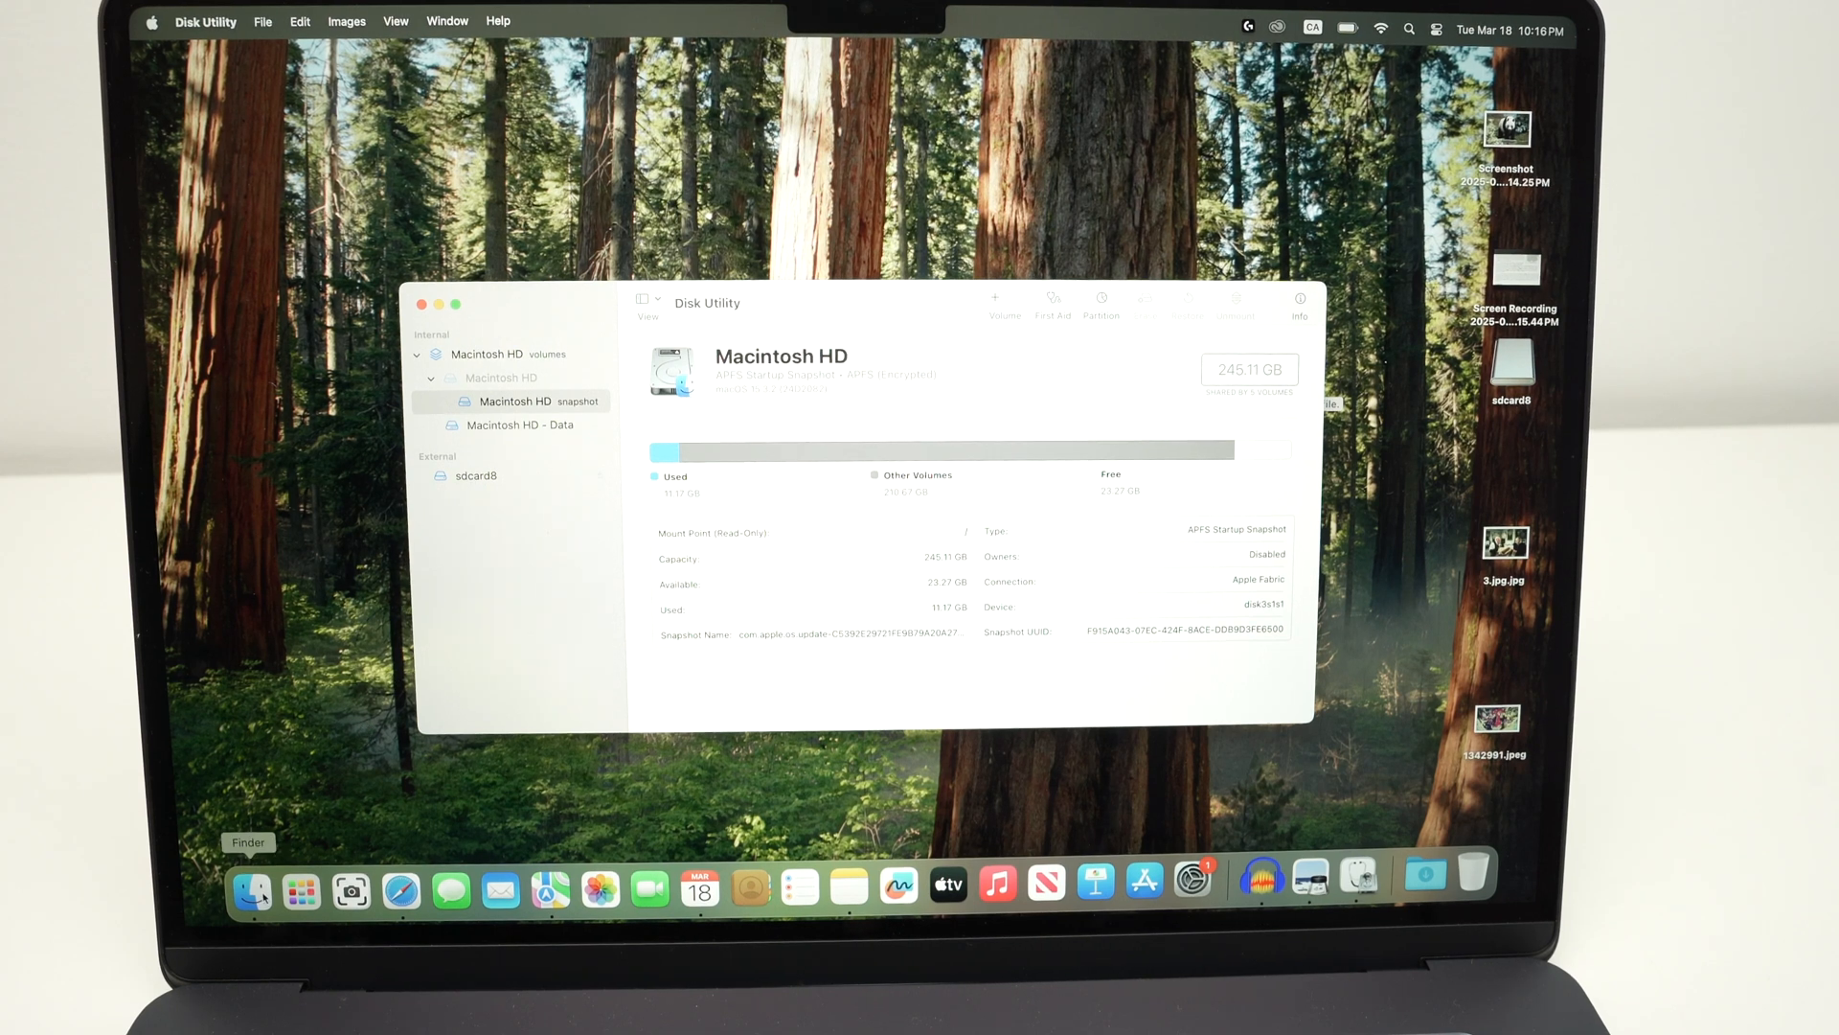